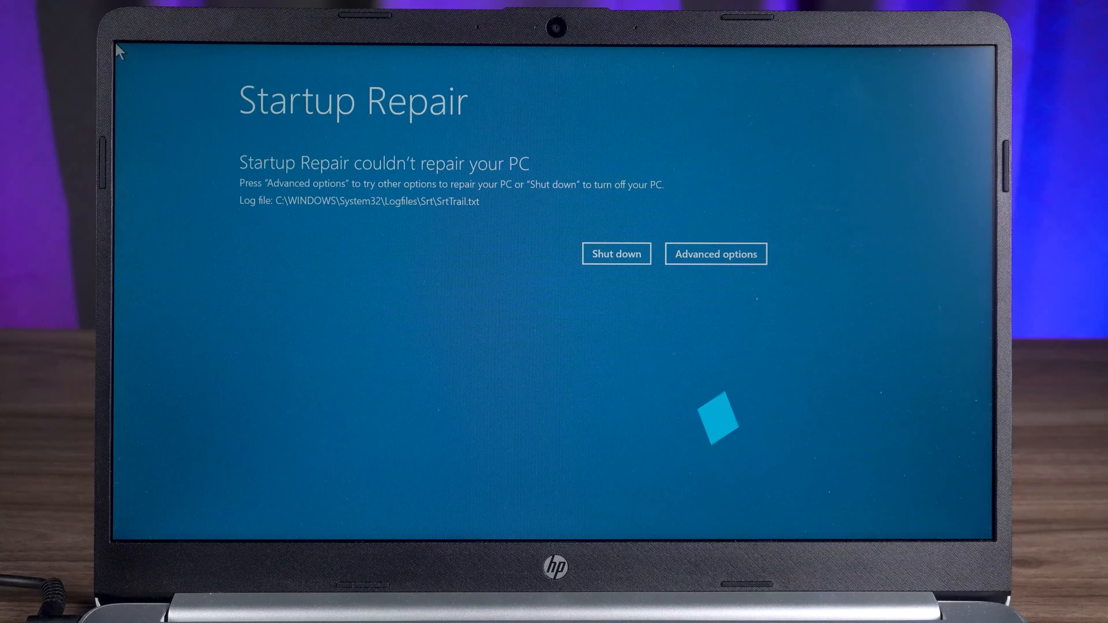
From Startup Repair's Advanced options, boot from the USB device into the rescue desktop
left_click(715, 254)
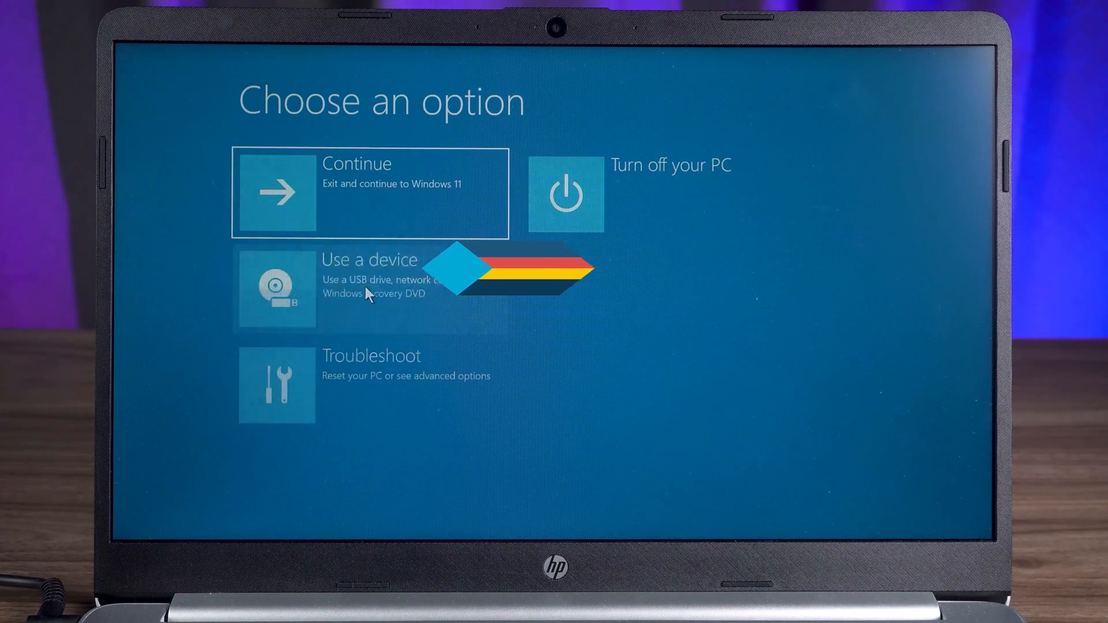
left_click(368, 289)
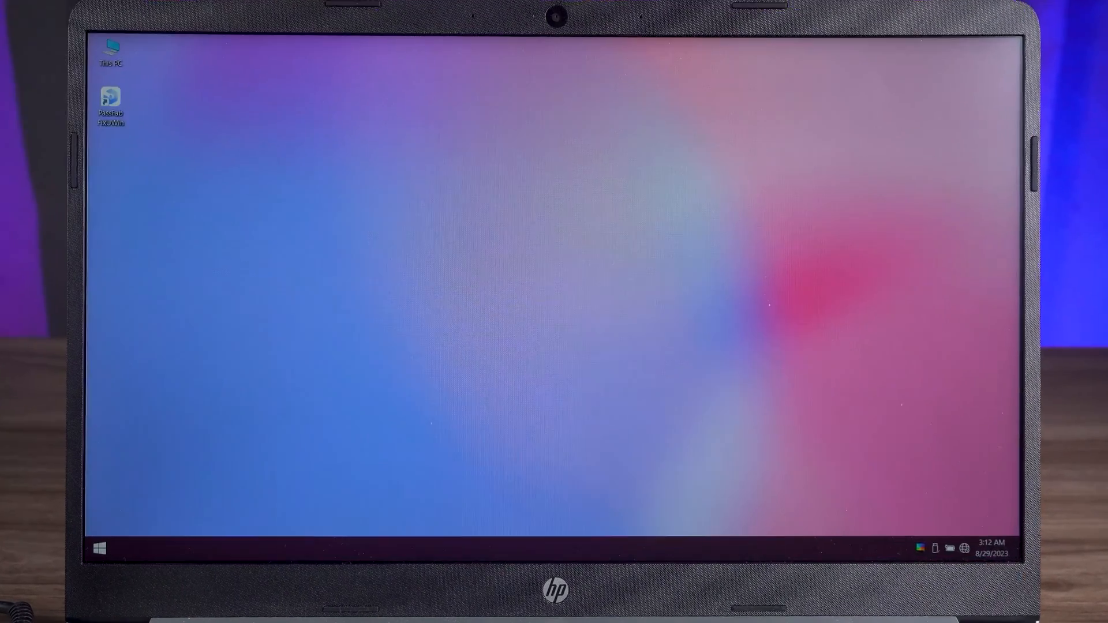
Launch FixUWin and start Automated repair on the Local disk (C:) partition
double_click(111, 97)
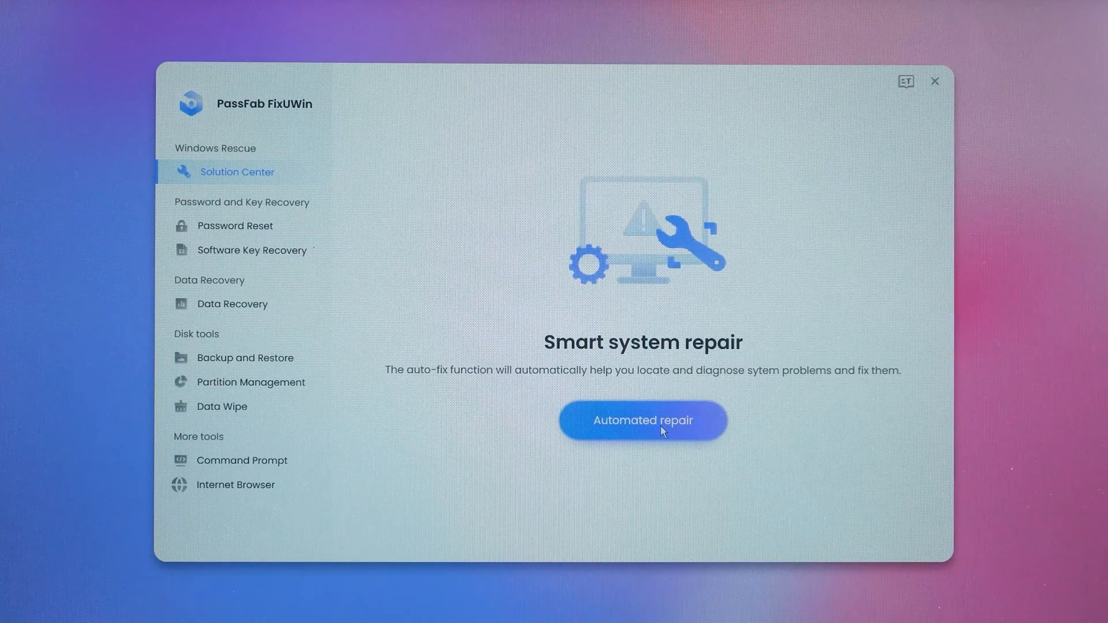
left_click(642, 420)
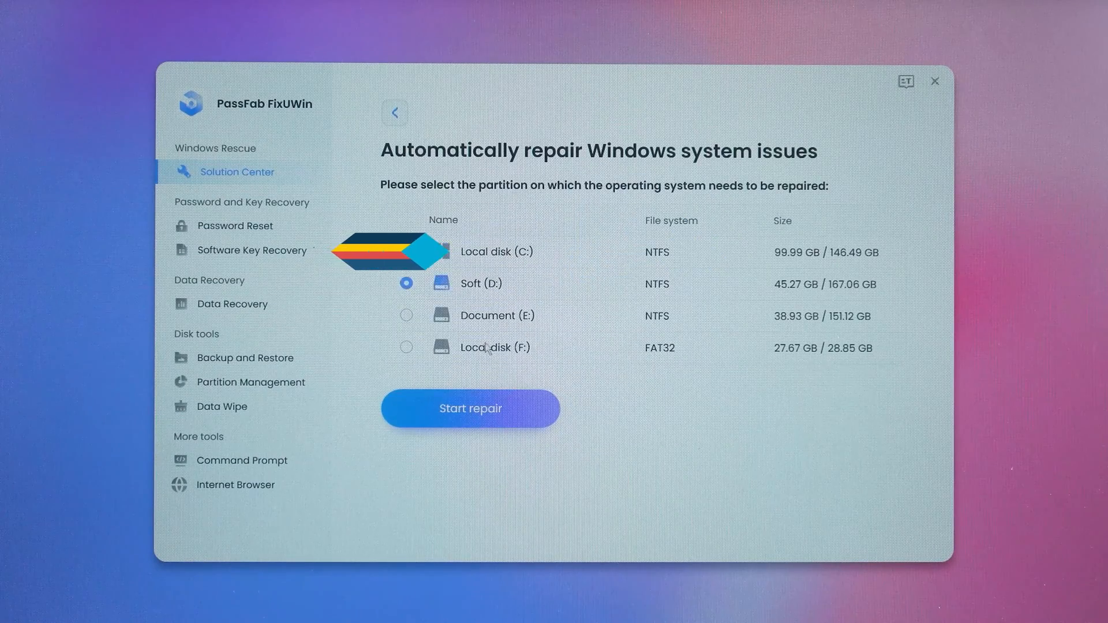
left_click(406, 252)
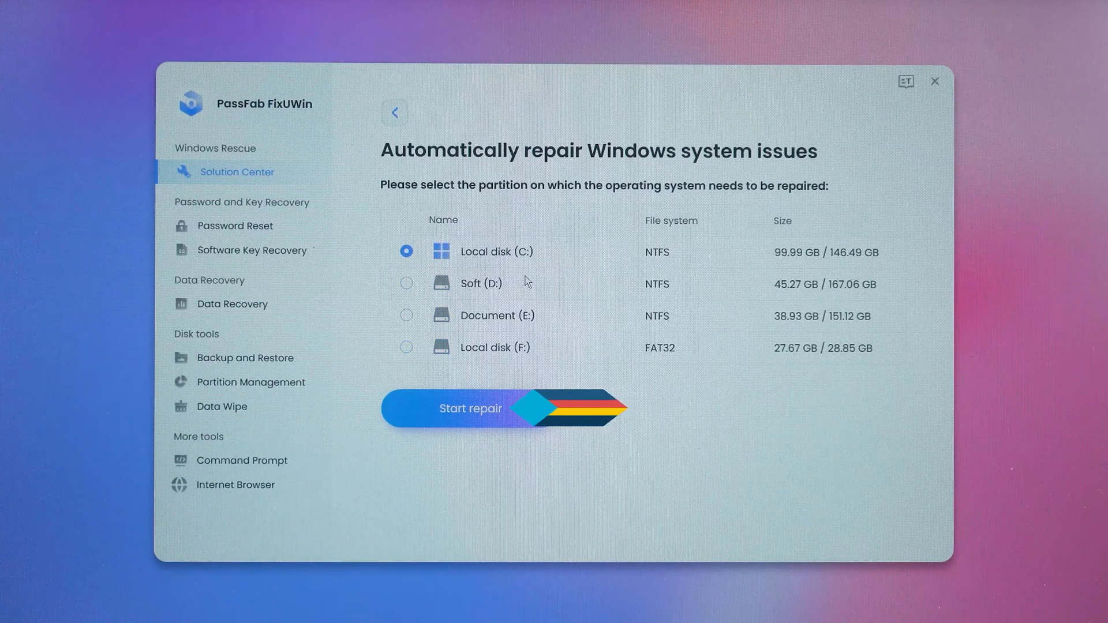
left_click(469, 408)
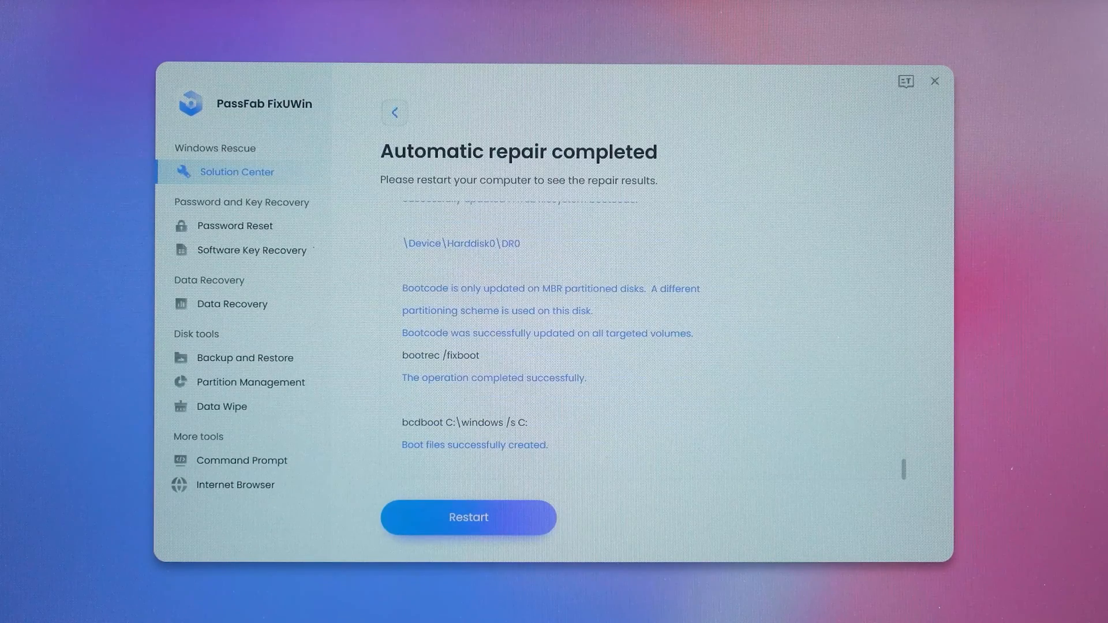
mouse_move(715, 466)
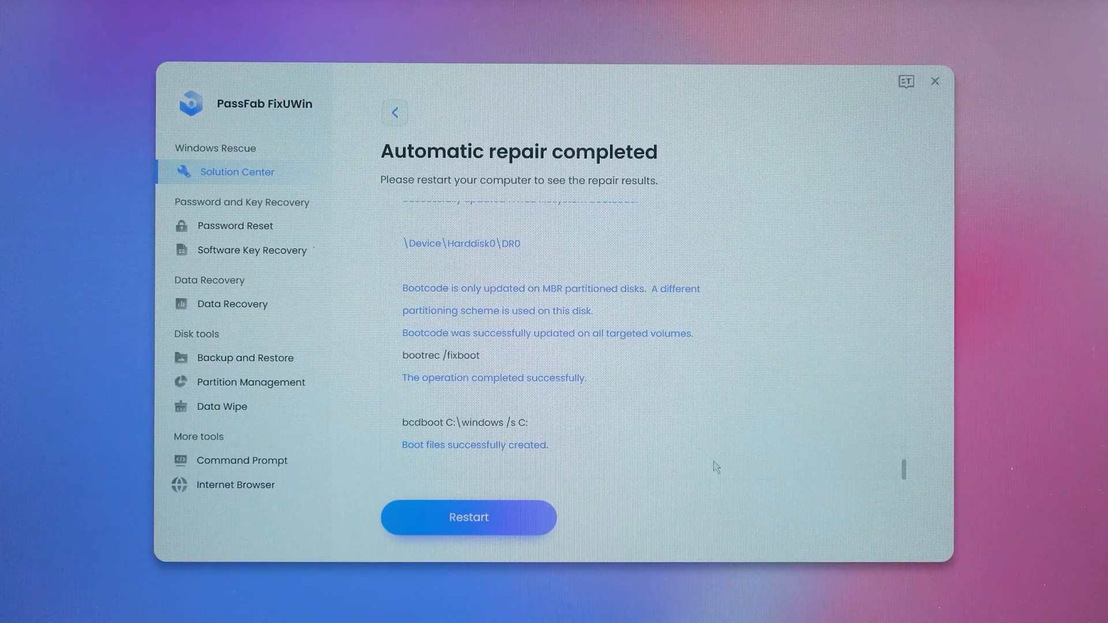
Restart the computer from the repair-completed page and confirm the restart
left_click(468, 517)
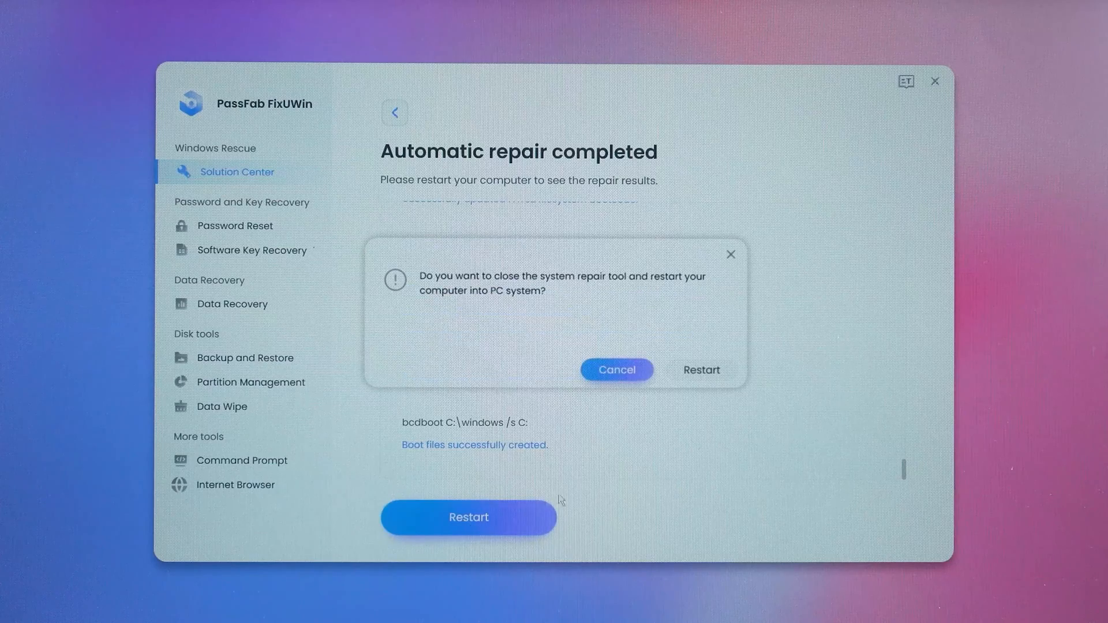
left_click(700, 370)
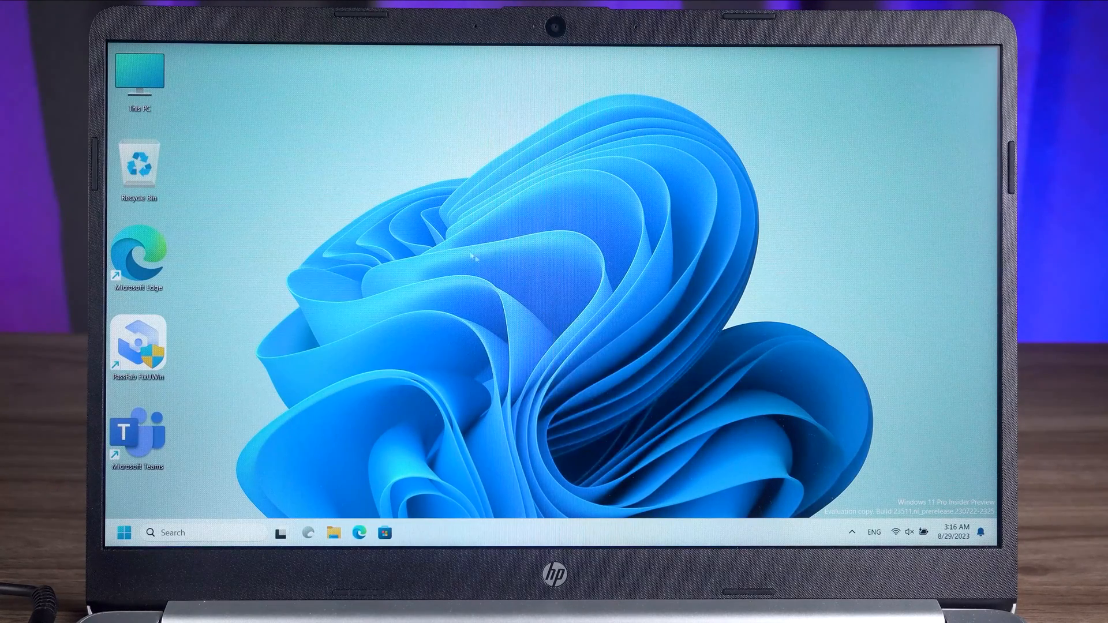
mouse_move(481, 292)
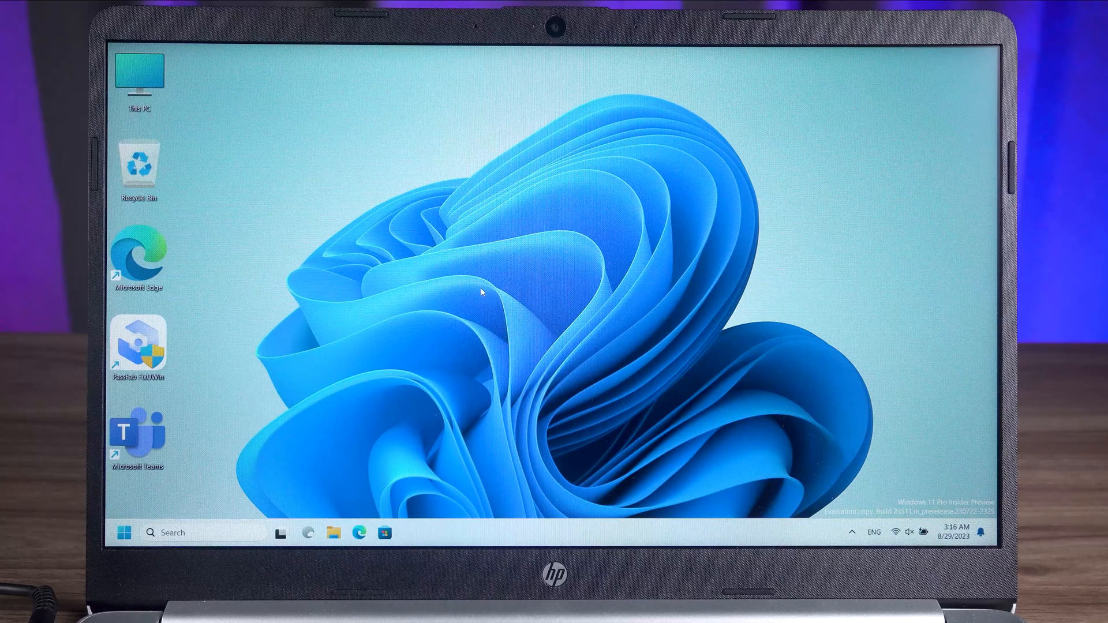